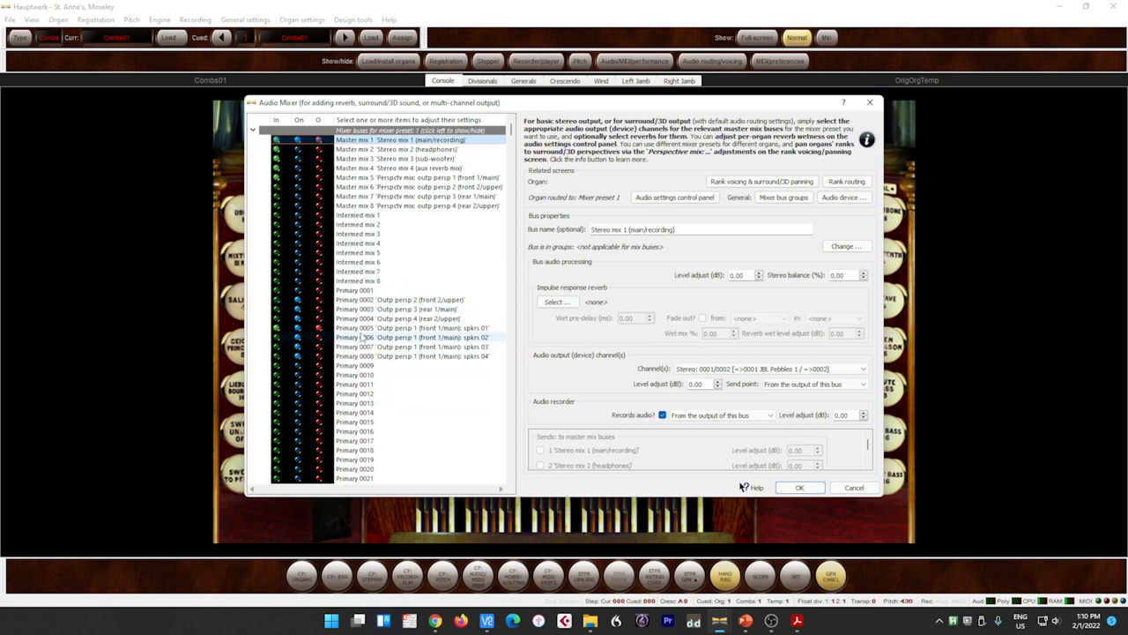
{"action": "left_click", "coordinate": [356, 289]}
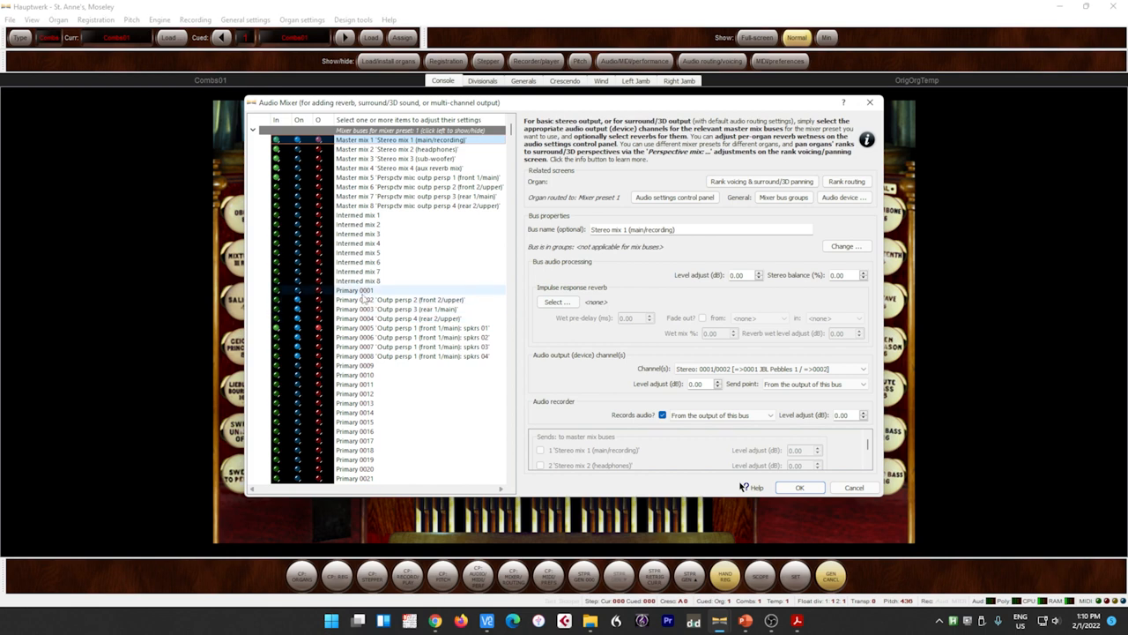